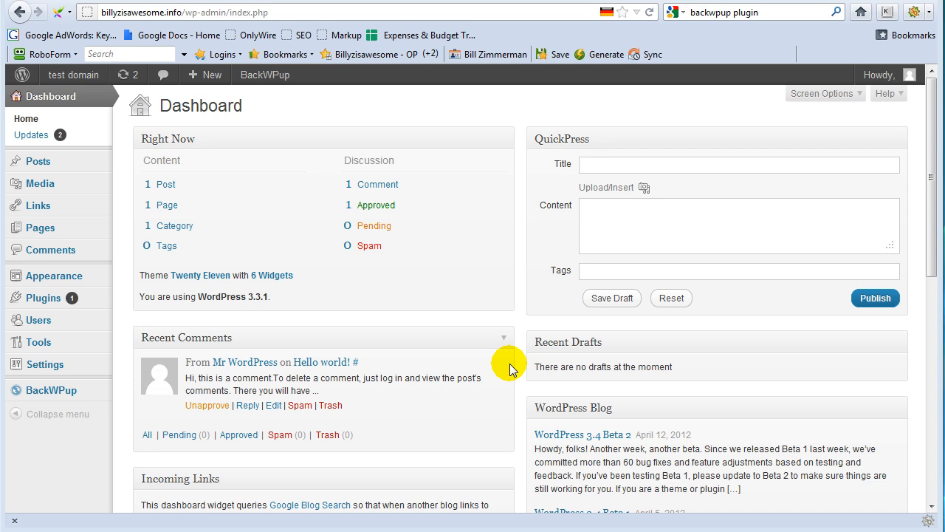
mouse_move(52, 275)
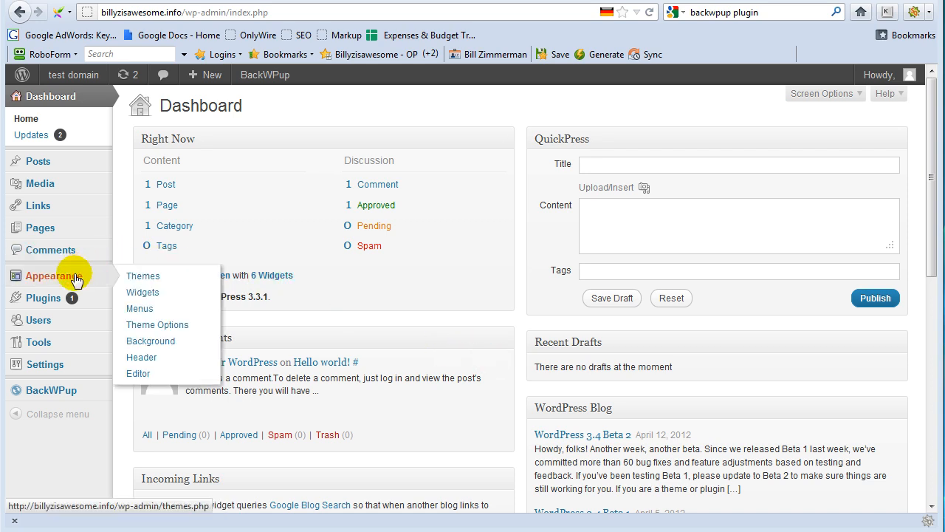
mouse_move(45, 298)
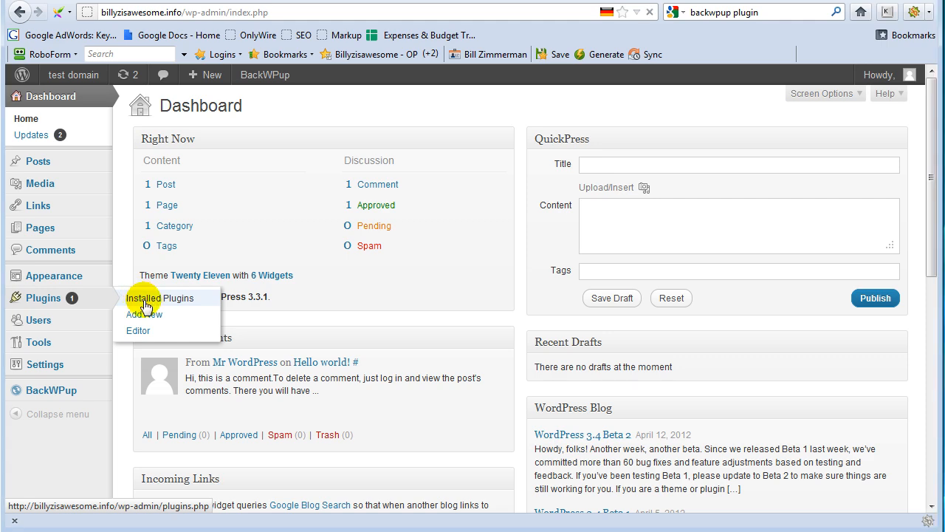
Step: Open Installed Plugins to confirm BackWPup 2.1.9 is active
click(159, 297)
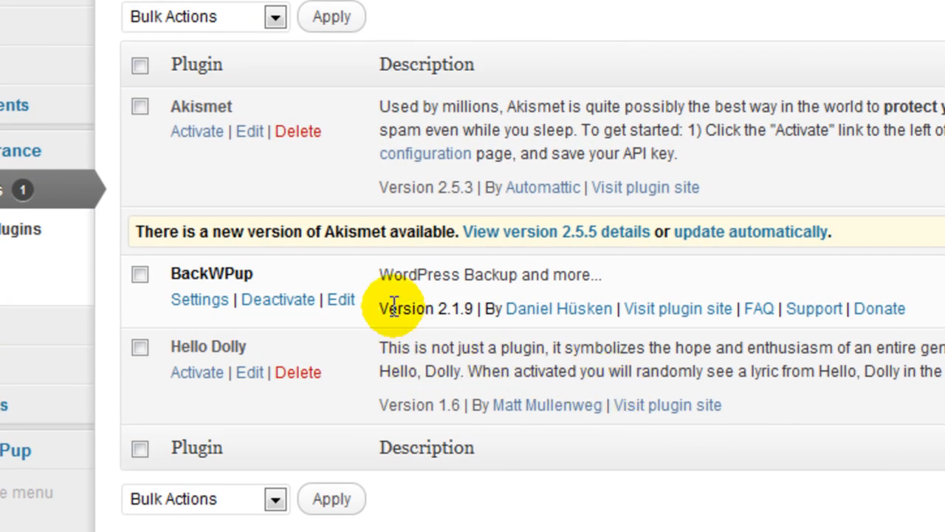
mouse_move(271, 231)
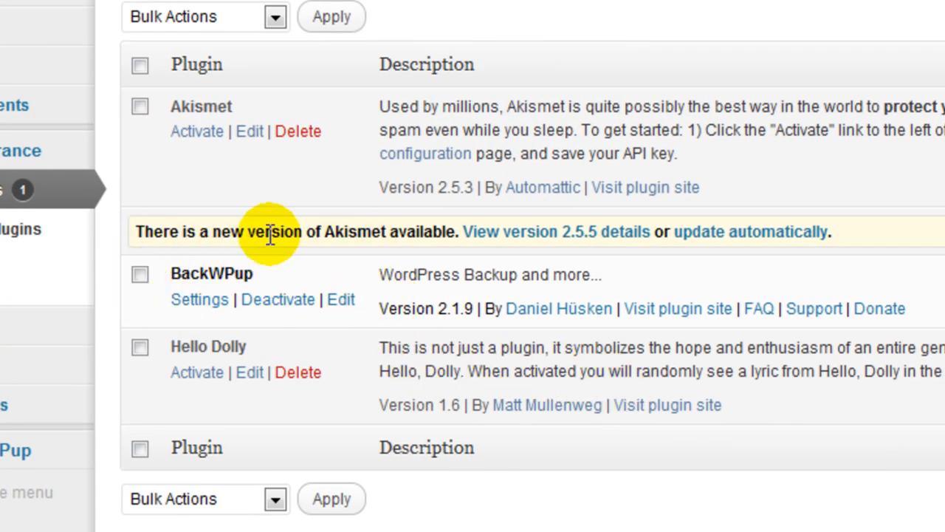
mouse_move(576, 7)
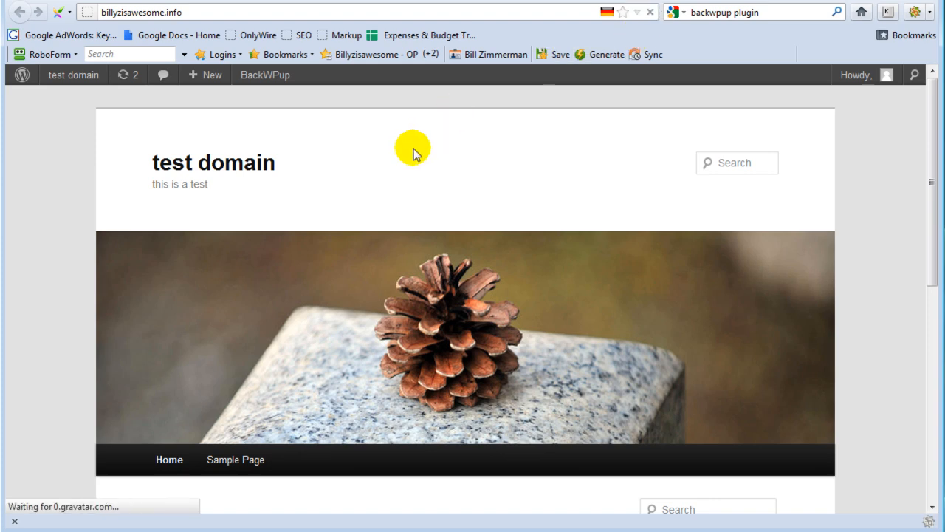
Step: Scroll down the 'test domain' front page to the Hello world! post
scroll(down, 3)
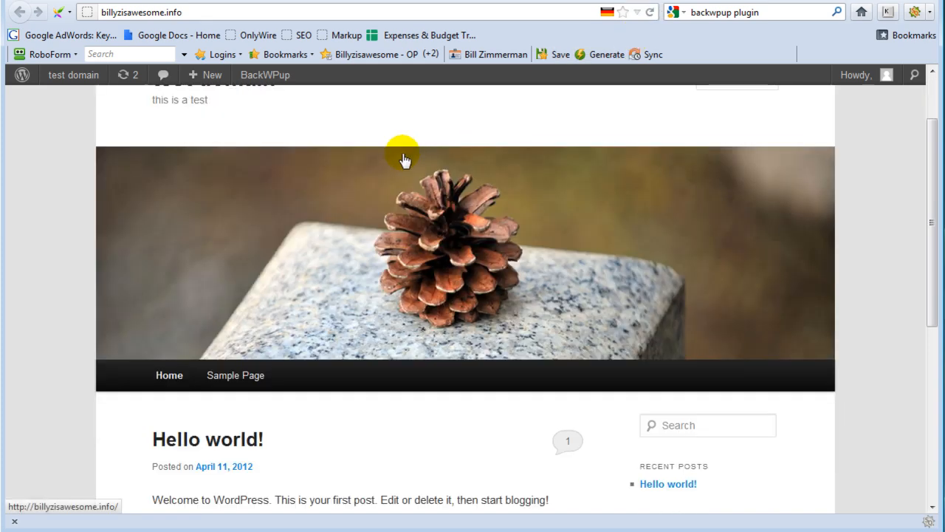
scroll(down, 3)
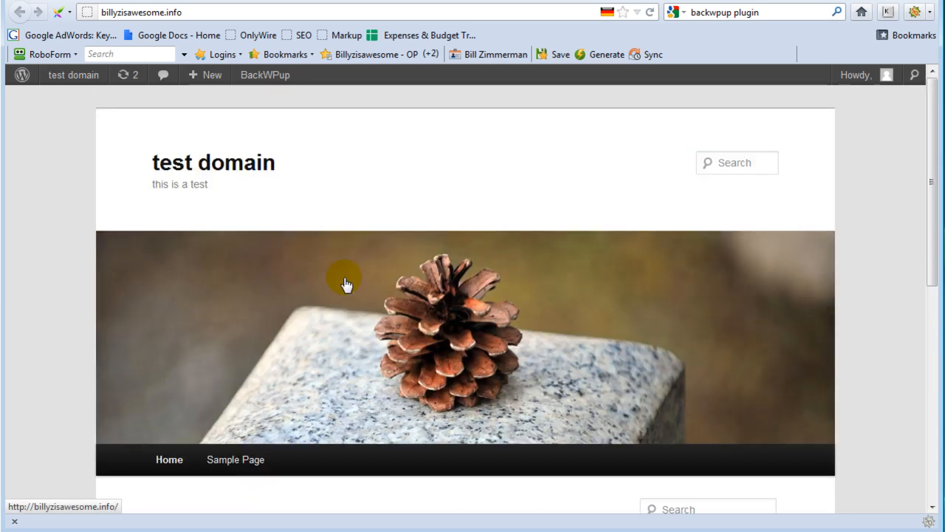
mouse_move(319, 280)
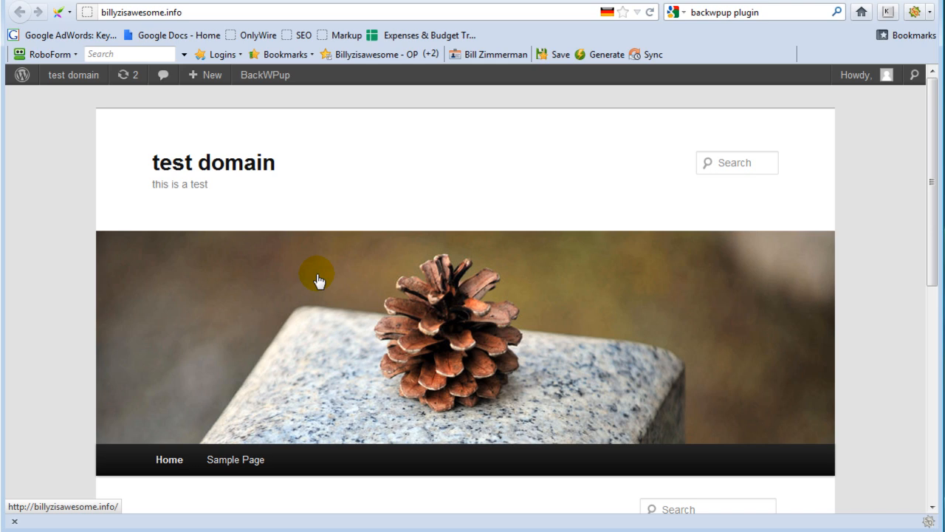
mouse_move(833, 143)
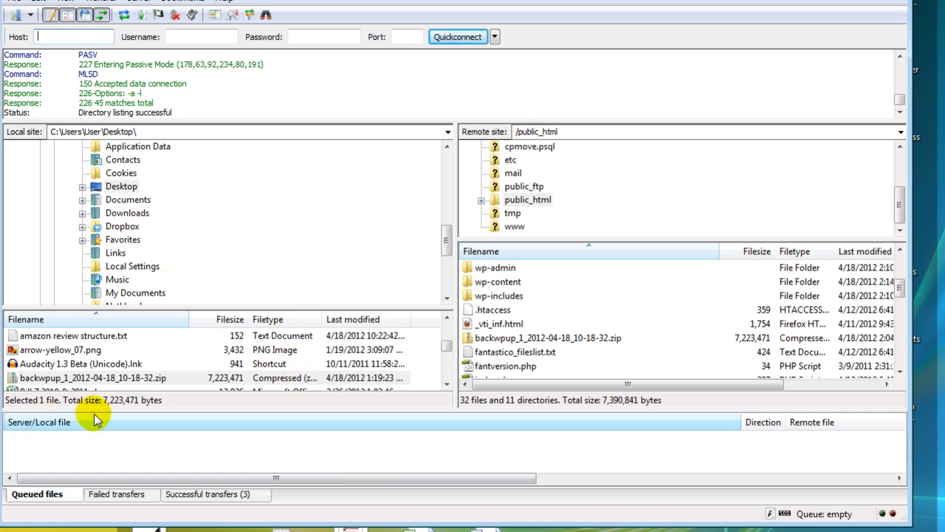
mouse_move(558, 229)
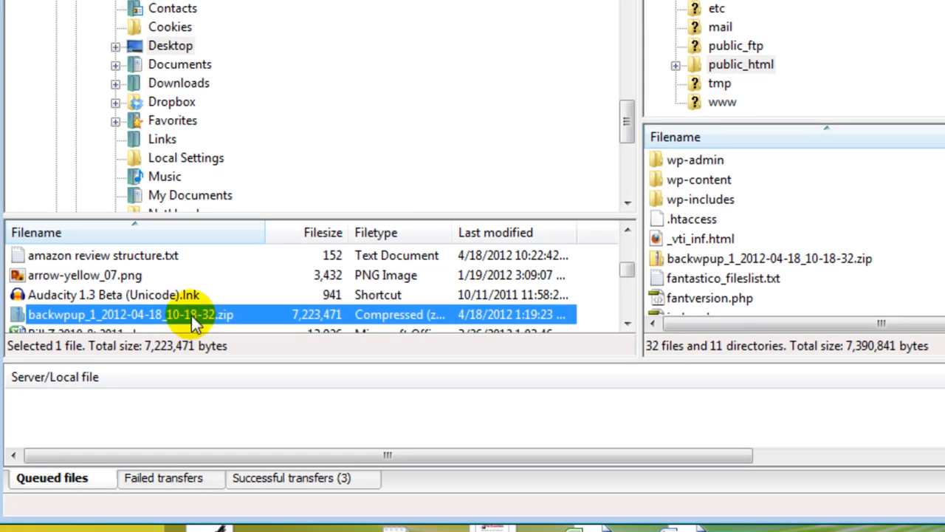
mouse_move(719, 266)
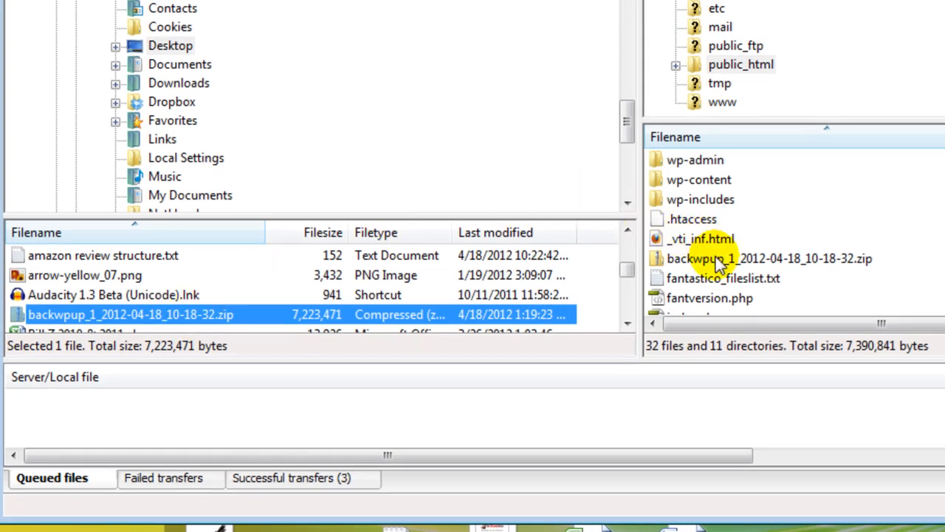
click(768, 258)
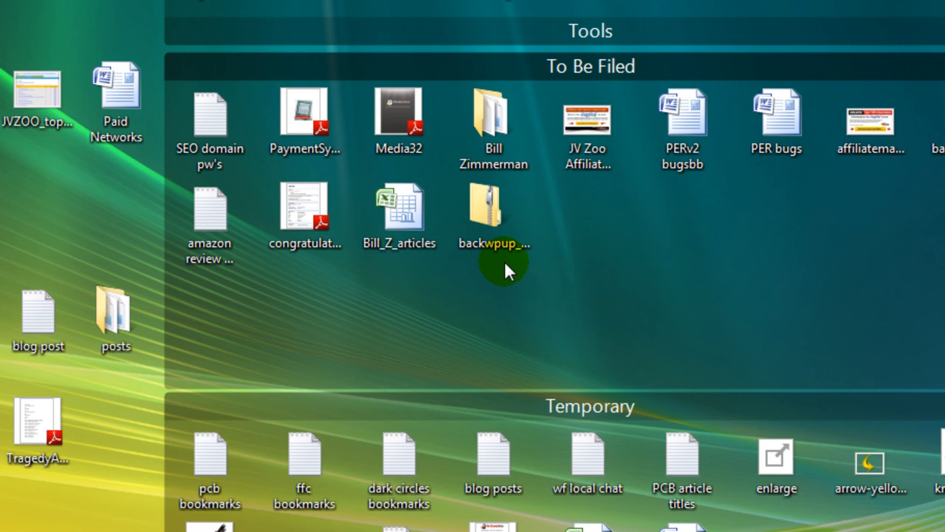
Step: Open the BackWPup backup zip on the Desktop to list its contents
double_click(492, 207)
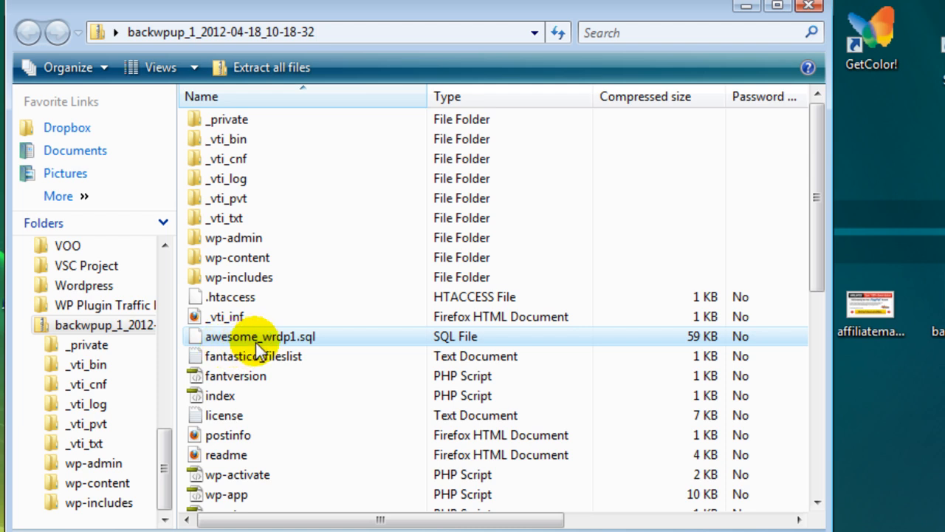
mouse_move(279, 347)
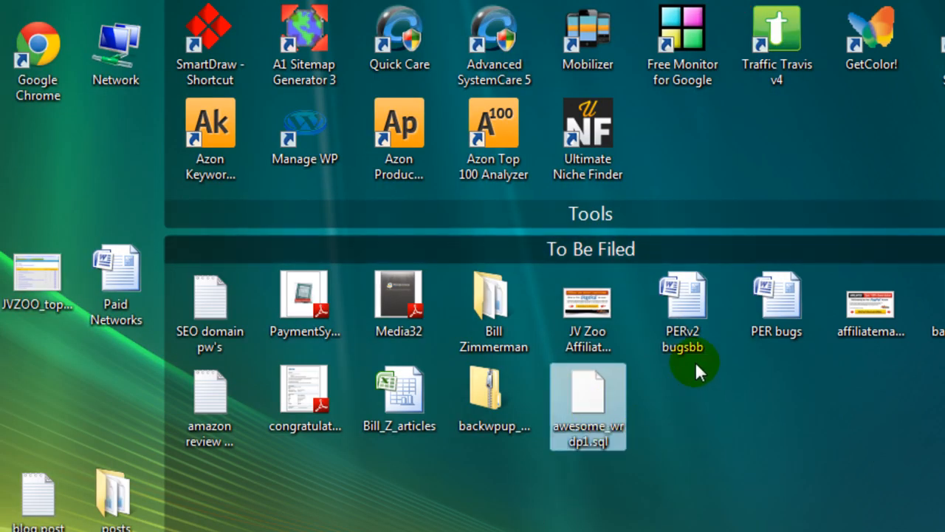
mouse_move(605, 498)
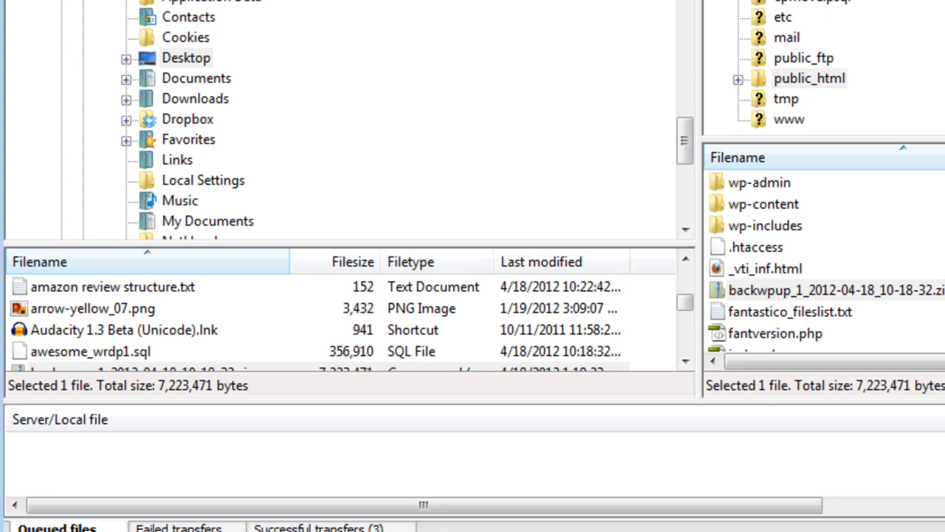
Step: Upload awesome_wrdp1.sql from the Desktop into the remote public_html folder
click(90, 351)
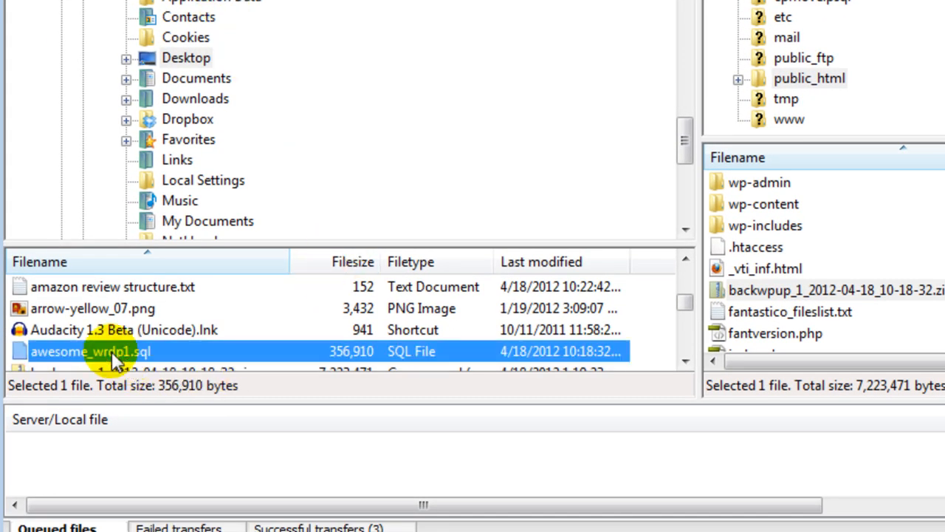
mouse_move(832, 317)
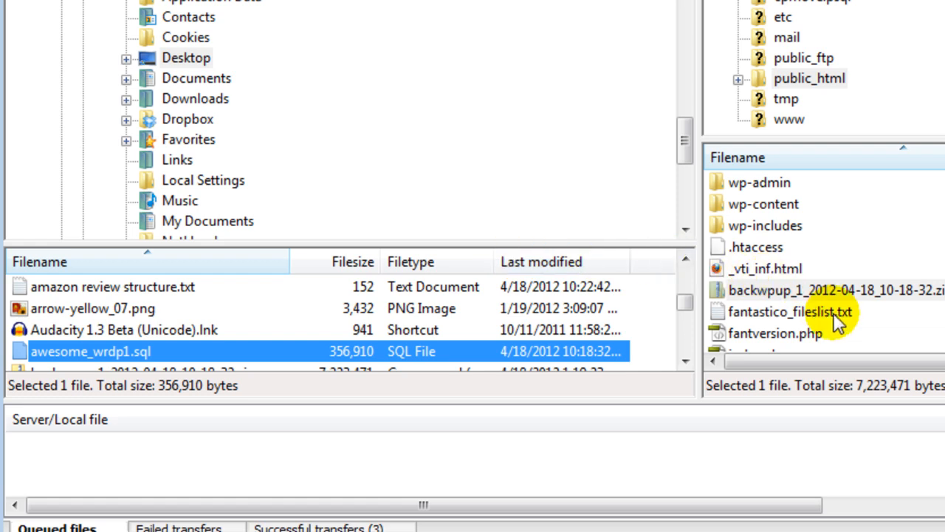
click(809, 79)
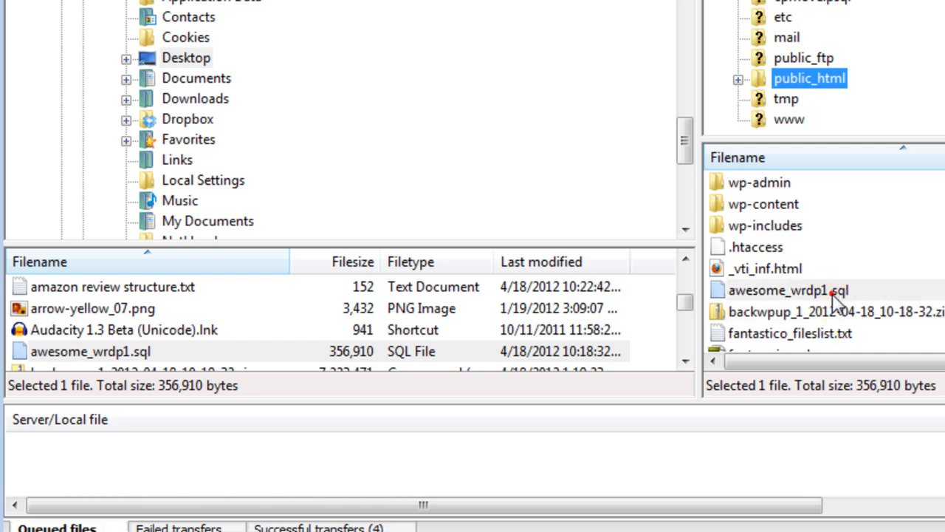
click(788, 289)
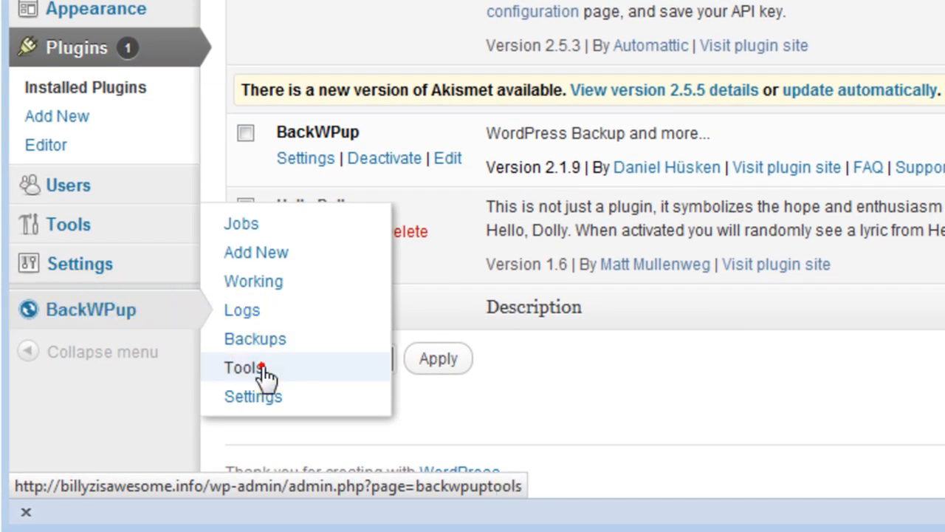
Step: Restore the database from awesome_wrdp1.sql on BackWPup's Tools page
click(243, 367)
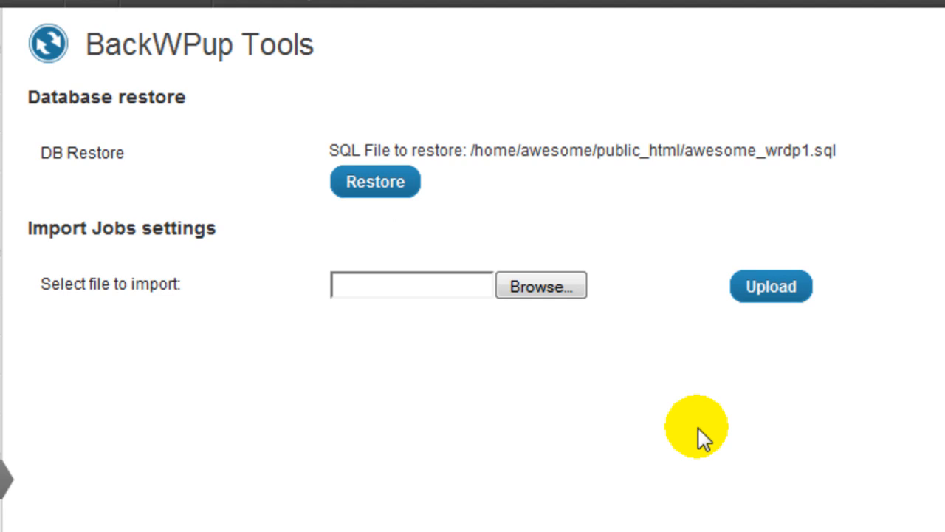
mouse_move(716, 221)
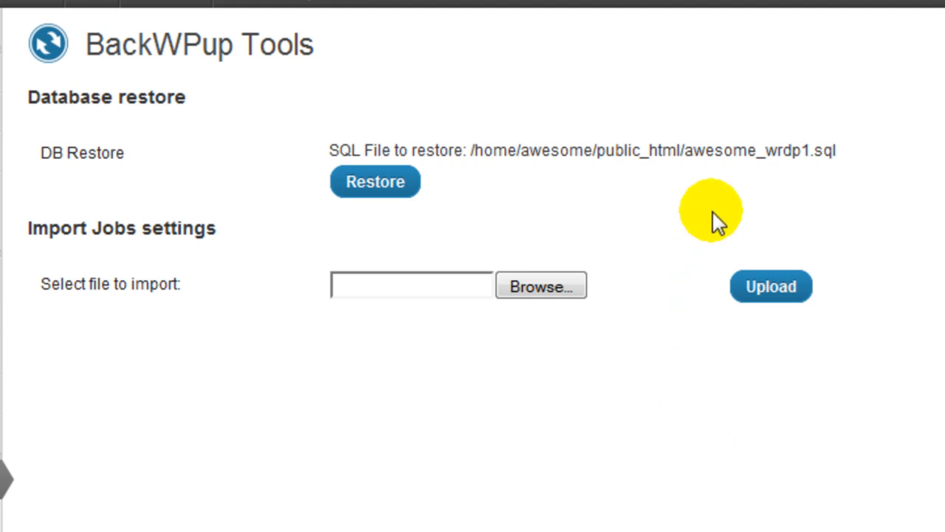
mouse_move(768, 199)
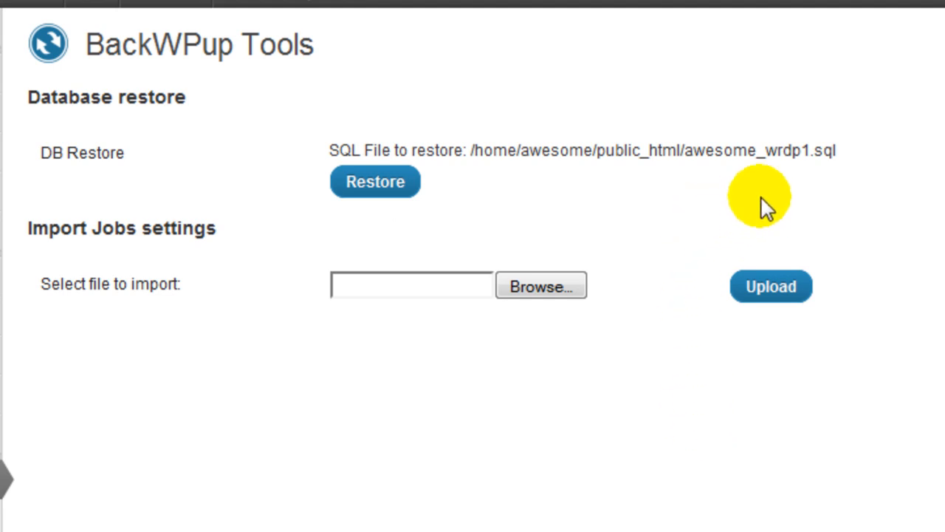
click(679, 151)
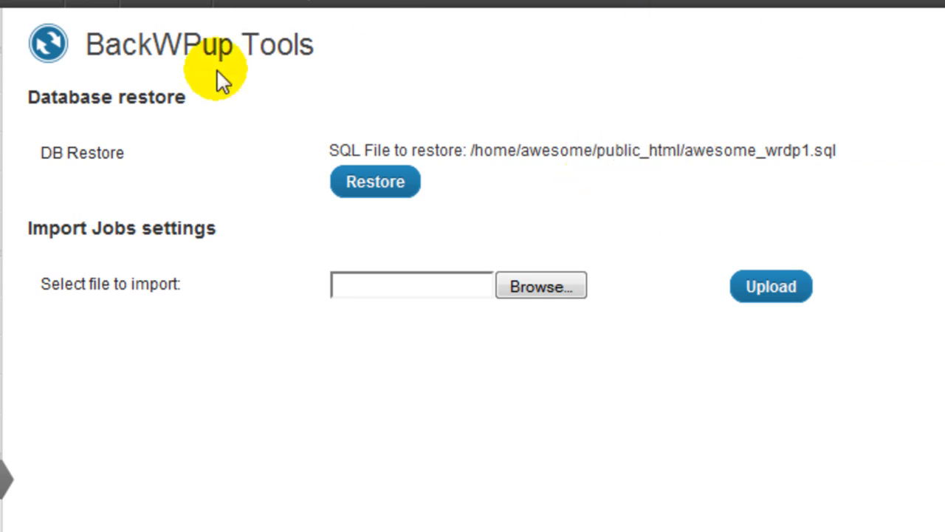
mouse_move(716, 225)
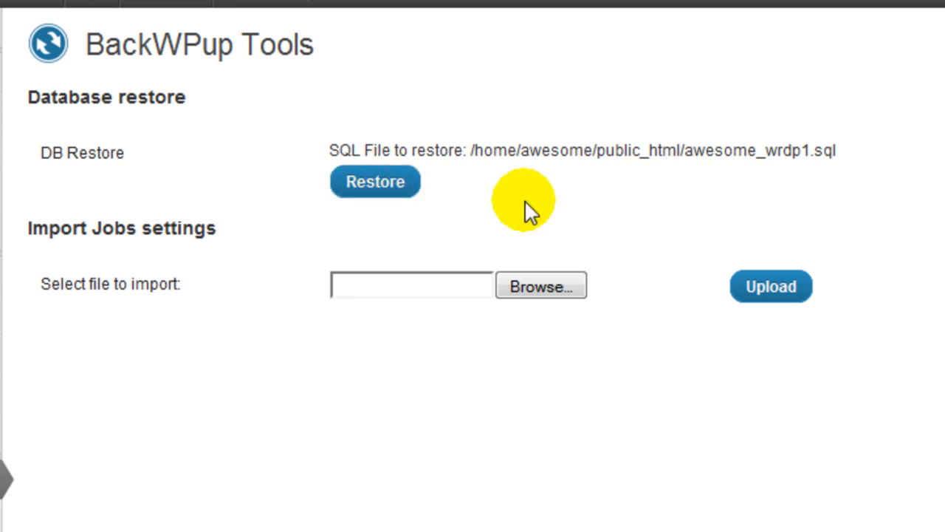
click(374, 181)
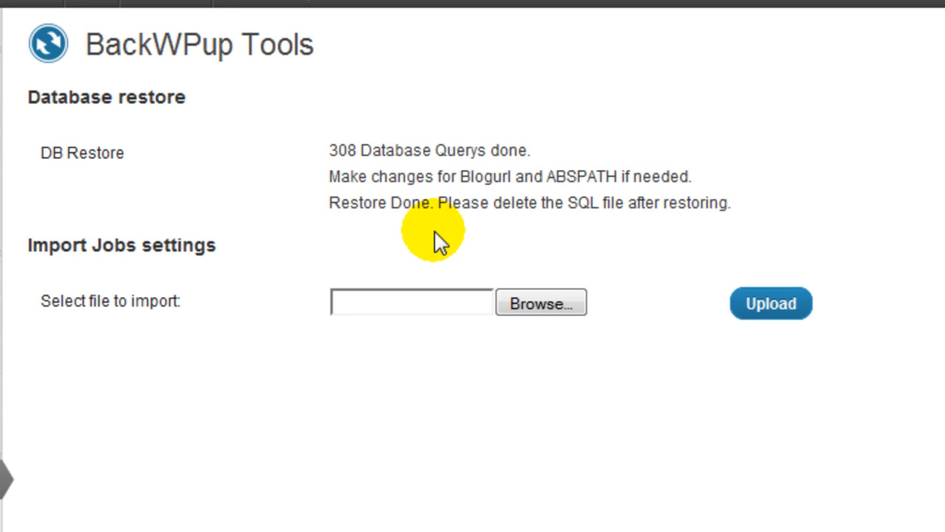
mouse_move(568, 225)
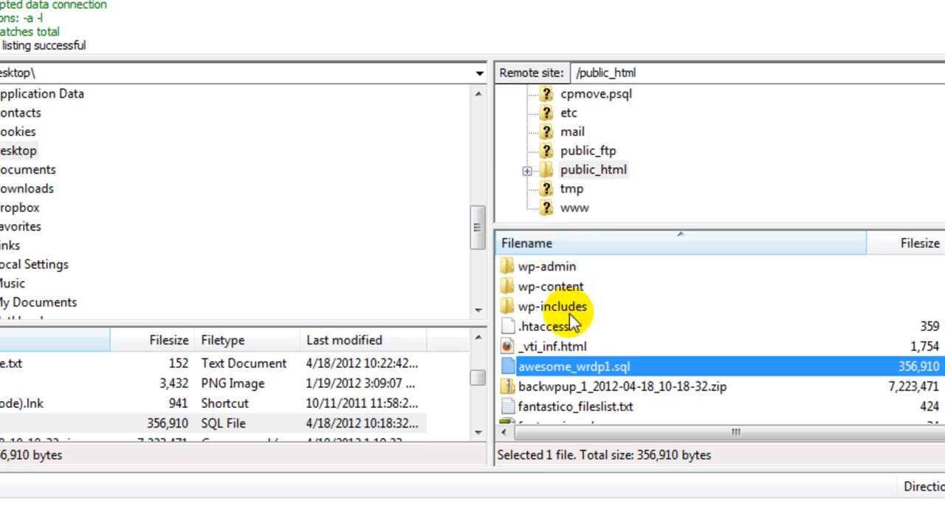
Step: Delete awesome_wrdp1.sql from the server's public_html folder
right_click(575, 366)
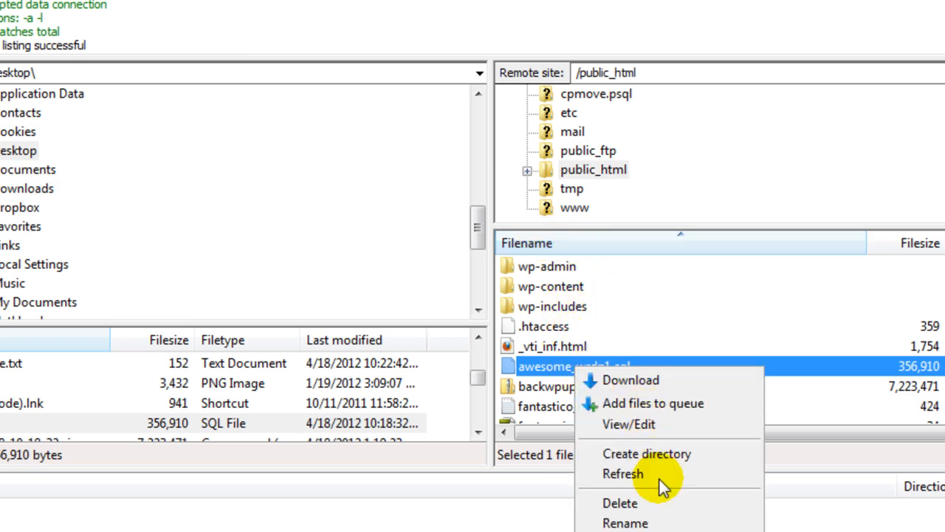
mouse_move(657, 503)
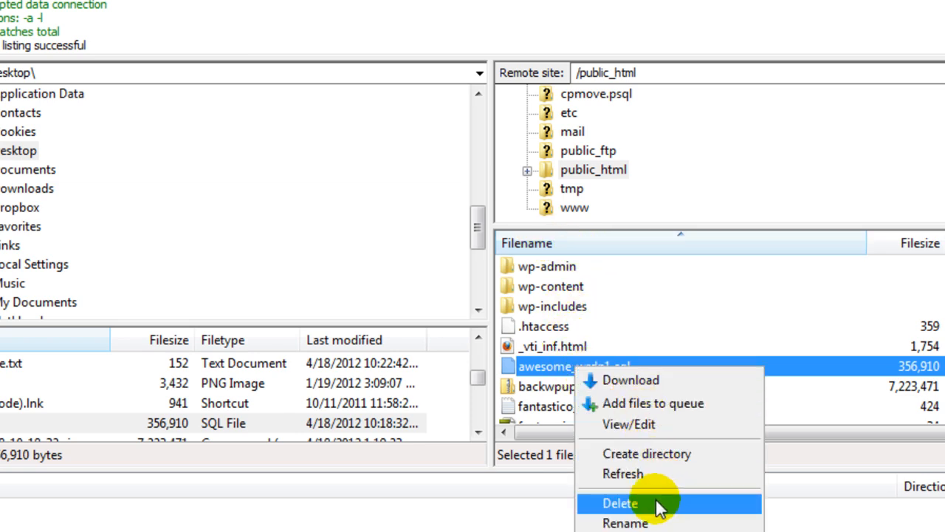
click(620, 502)
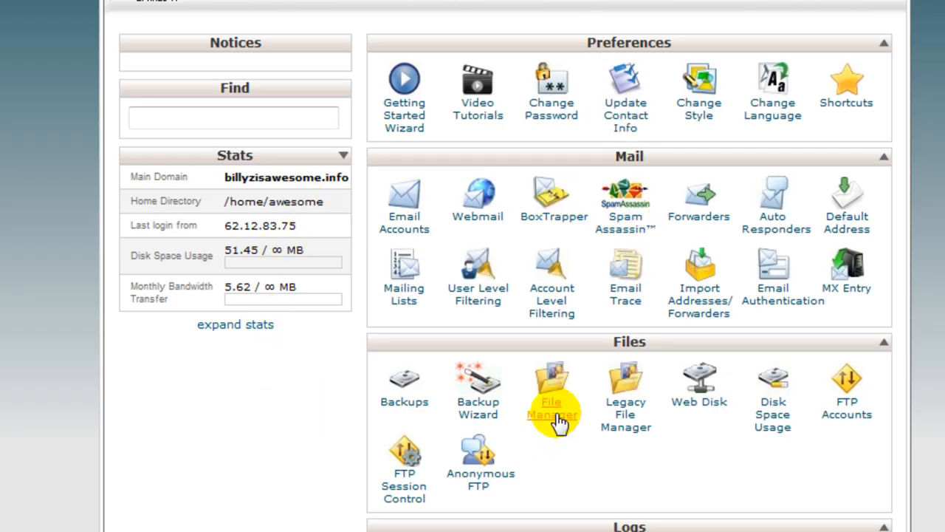
Step: Open cPanel File Manager on public_html and select the BackWPup backup zip
click(551, 384)
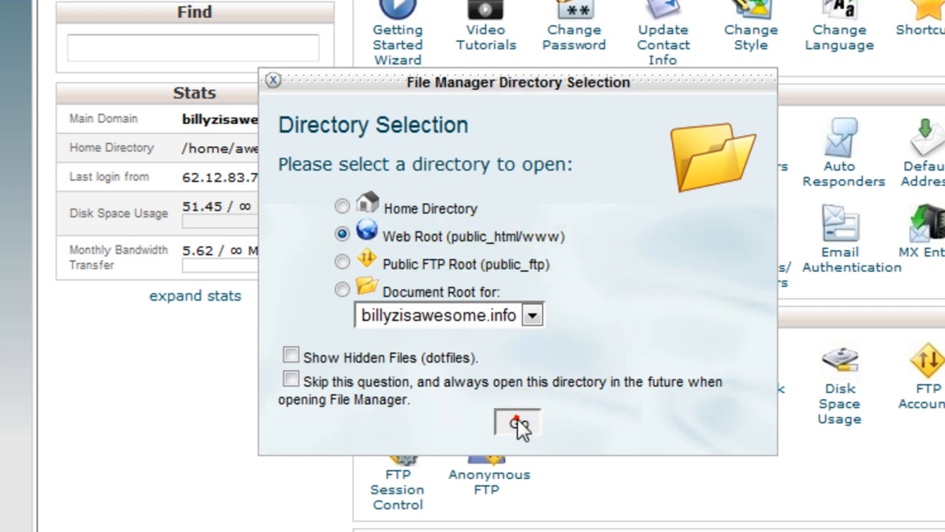
click(516, 423)
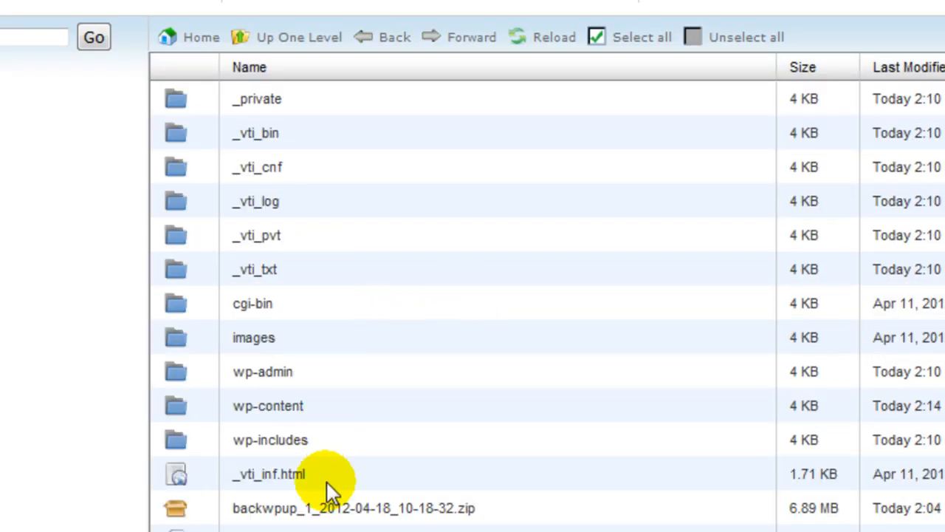
click(353, 508)
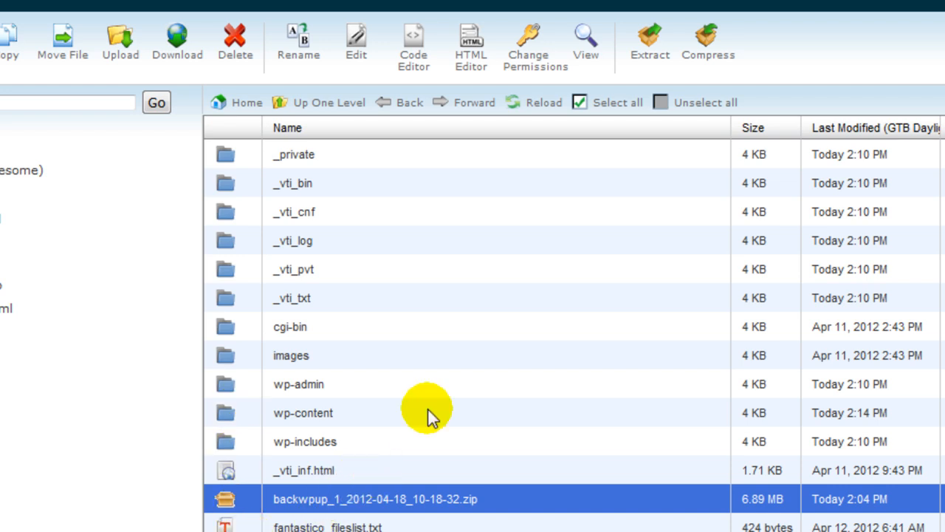
mouse_move(646, 41)
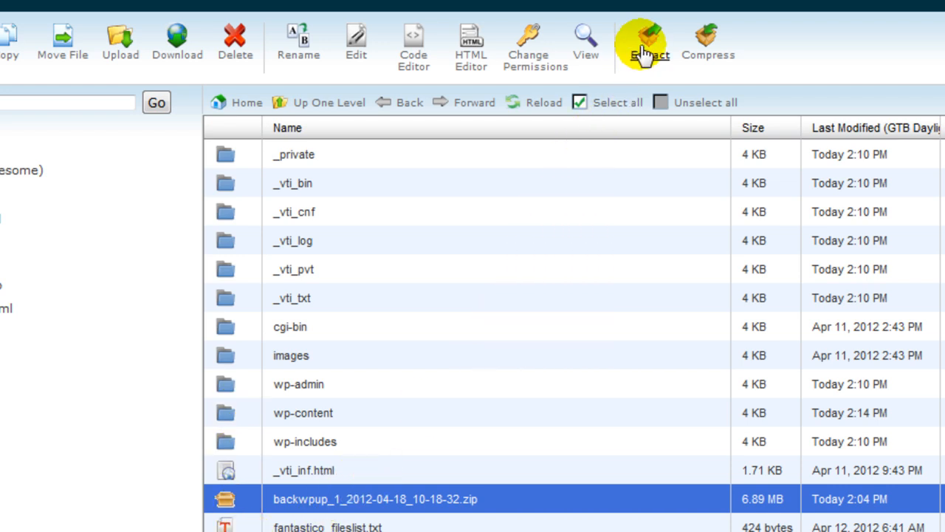
Step: Extract the BackWPup backup zip into /public_html
click(648, 40)
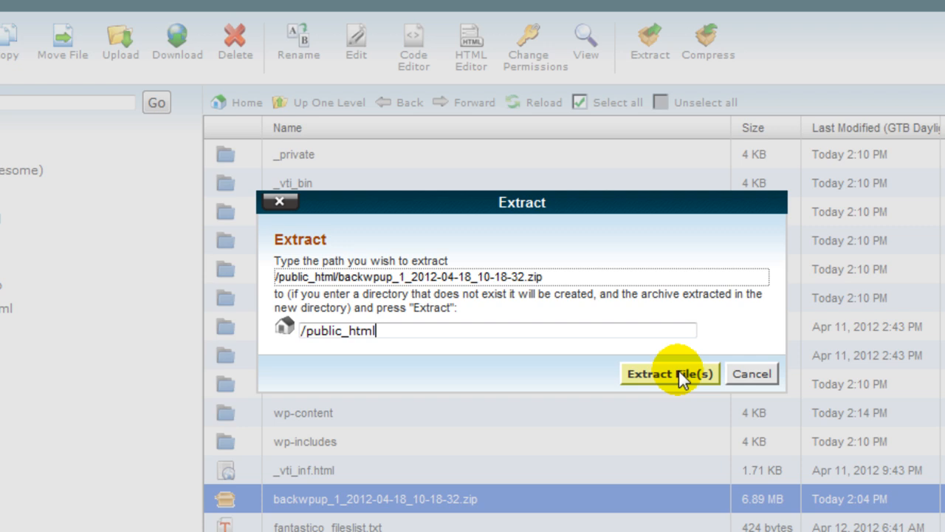
click(669, 372)
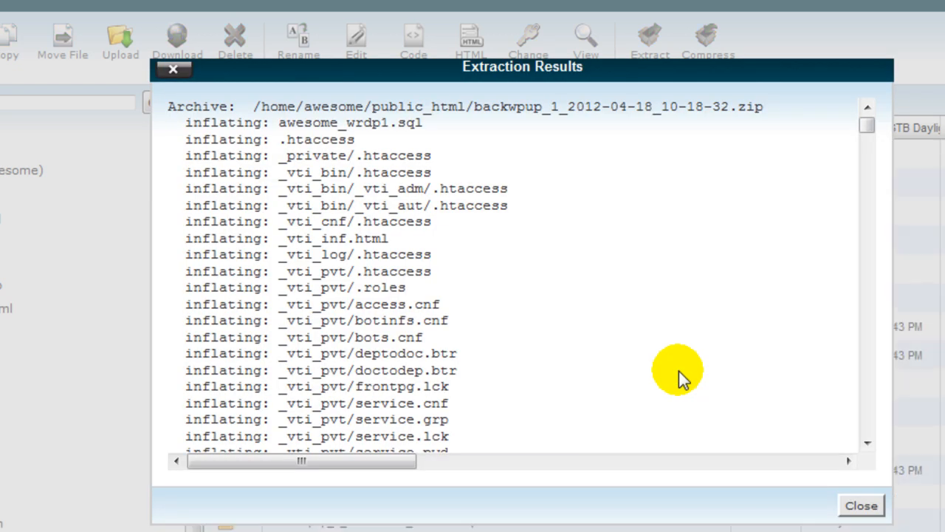
mouse_move(823, 458)
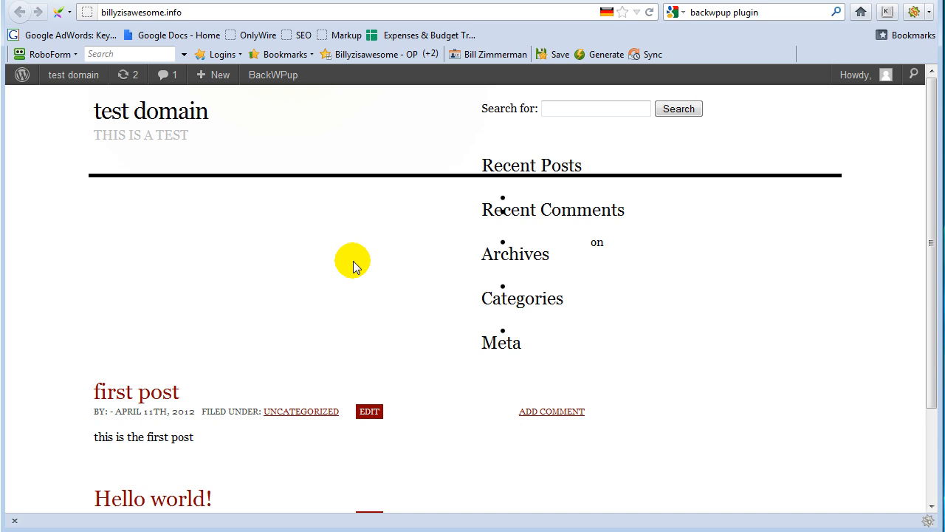
mouse_move(419, 221)
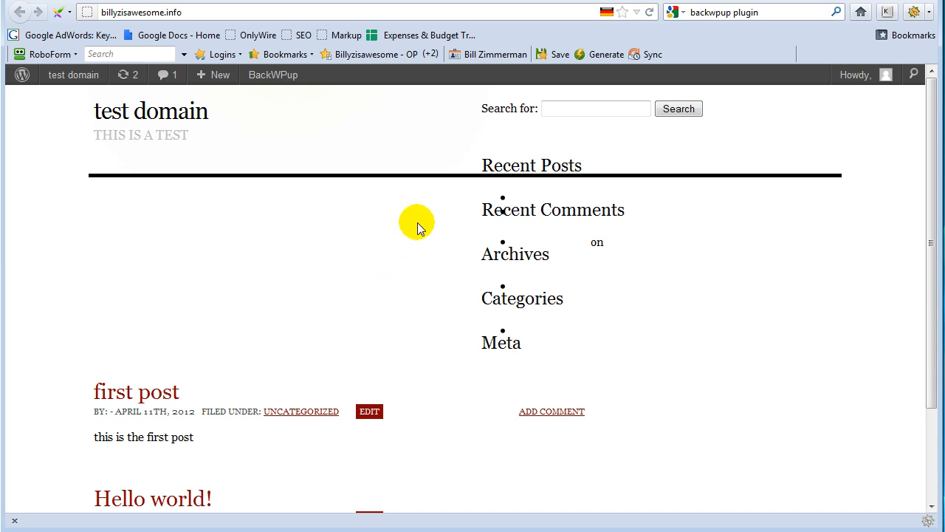
mouse_move(84, 406)
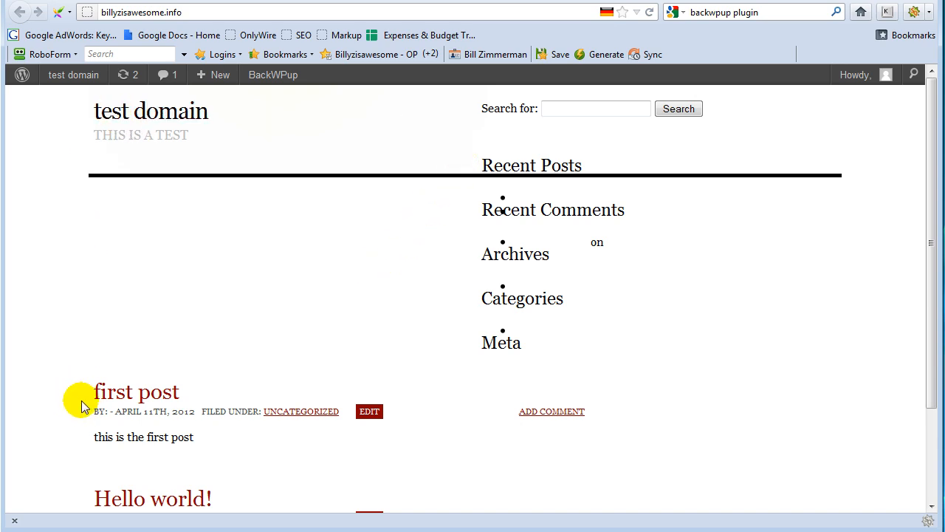
mouse_move(90, 367)
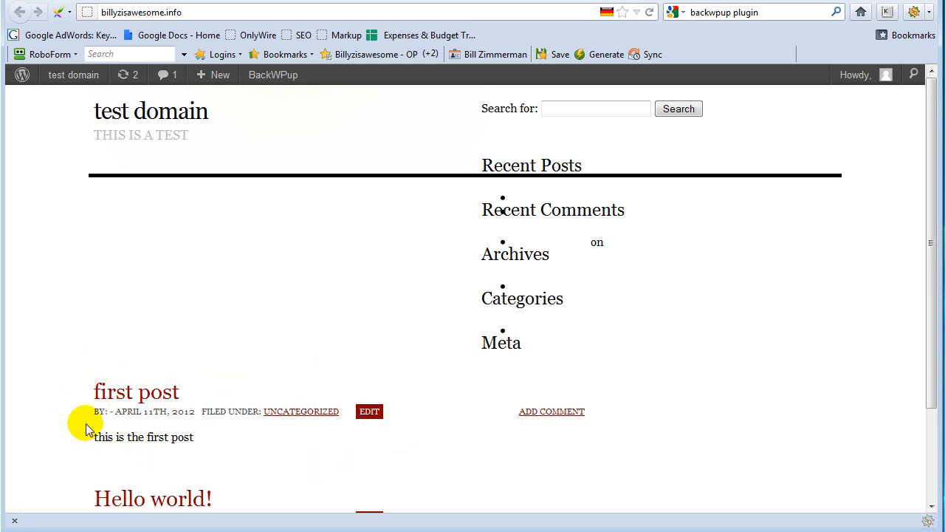
mouse_move(309, 450)
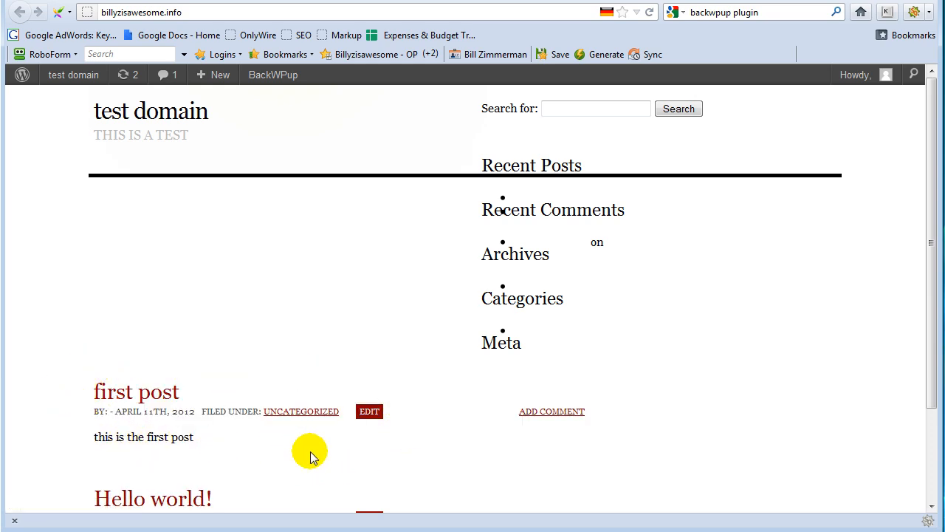